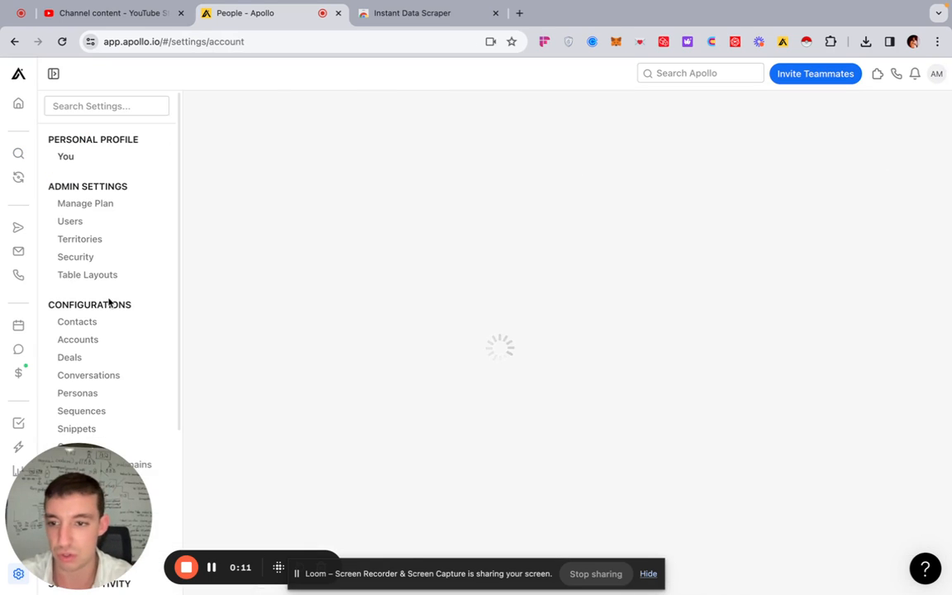
Open Manage Plan and scroll to Export credits usage showing 472 of 500 used.
click(86, 201)
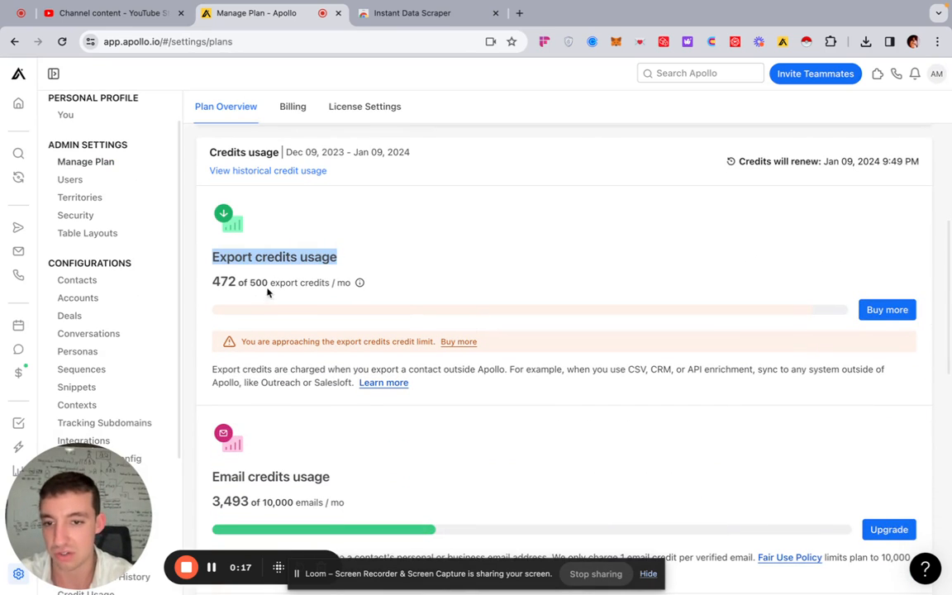
scroll(down, 3)
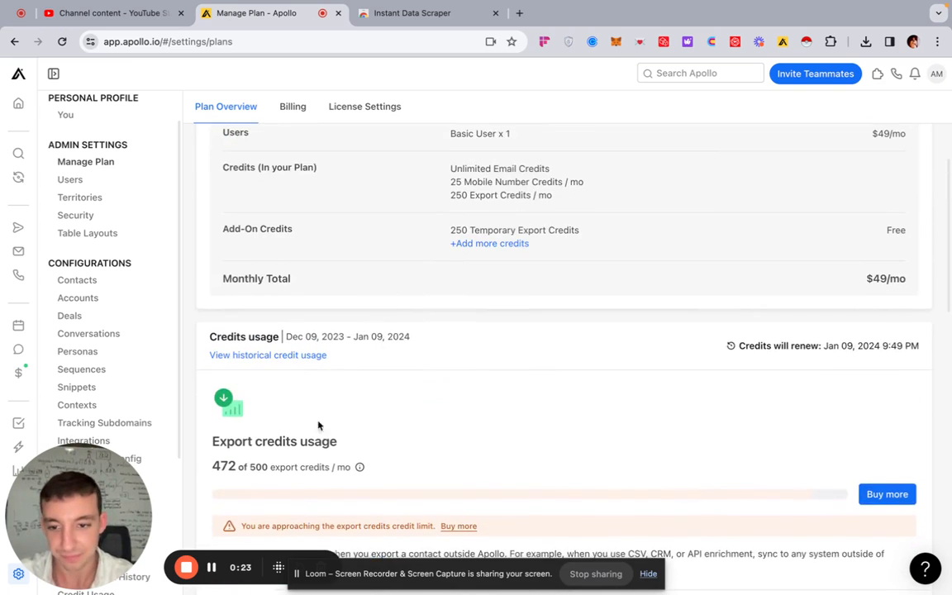
scroll(down, 3)
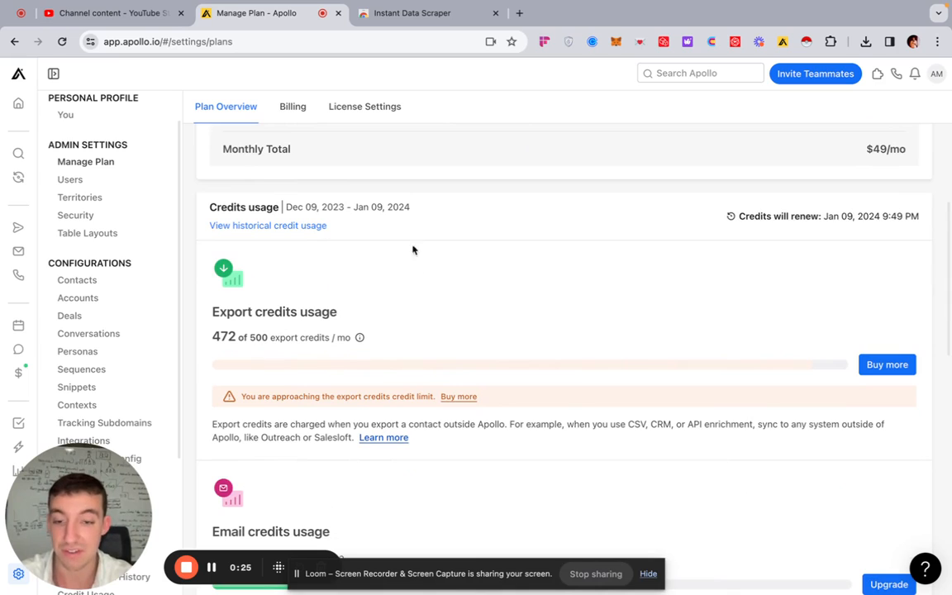
mouse_move(597, 327)
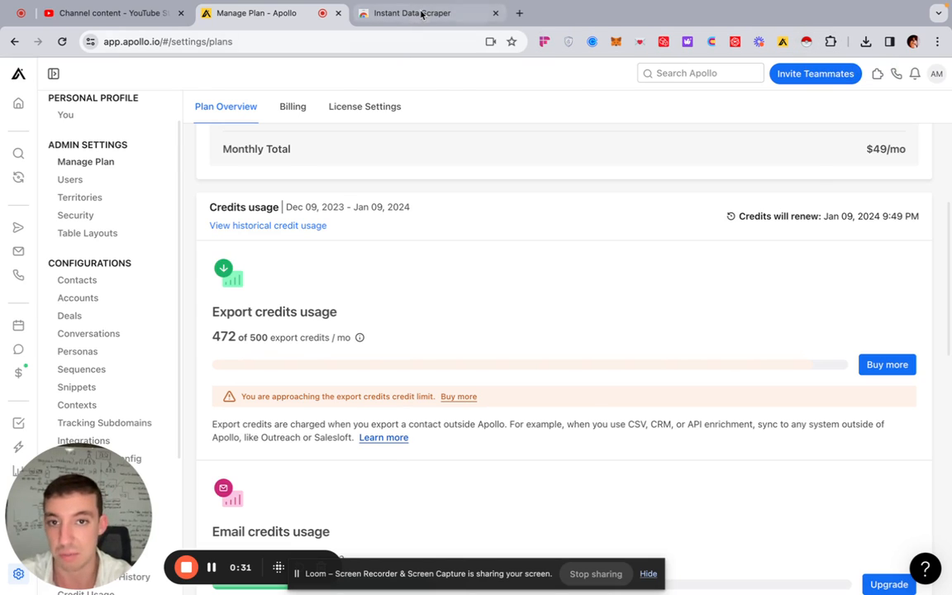
click(429, 13)
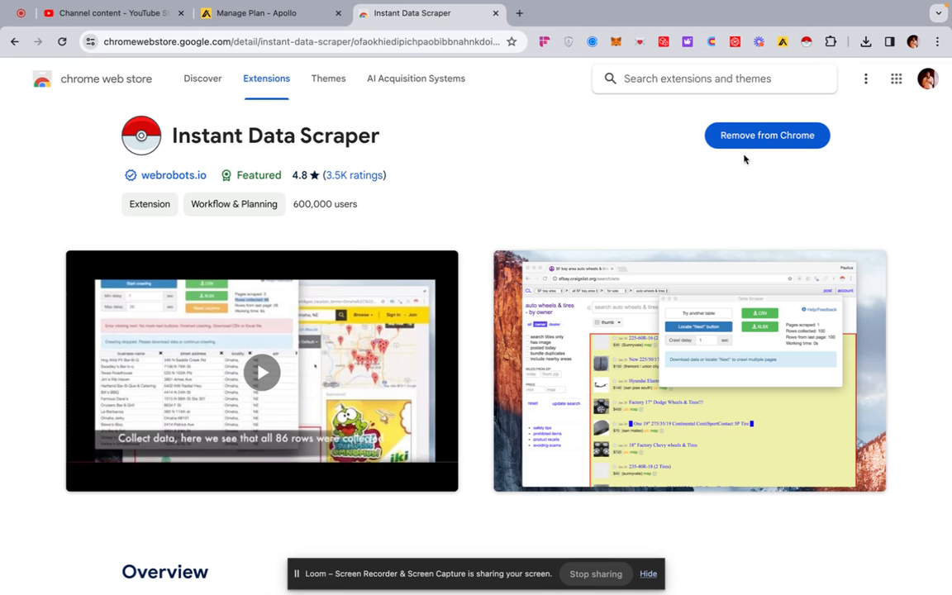
mouse_move(686, 142)
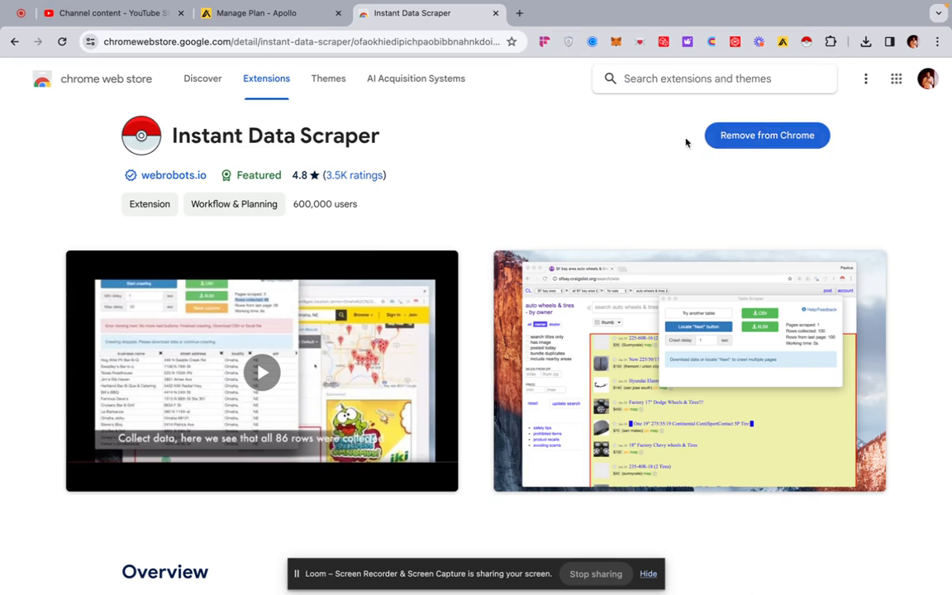
mouse_move(786, 157)
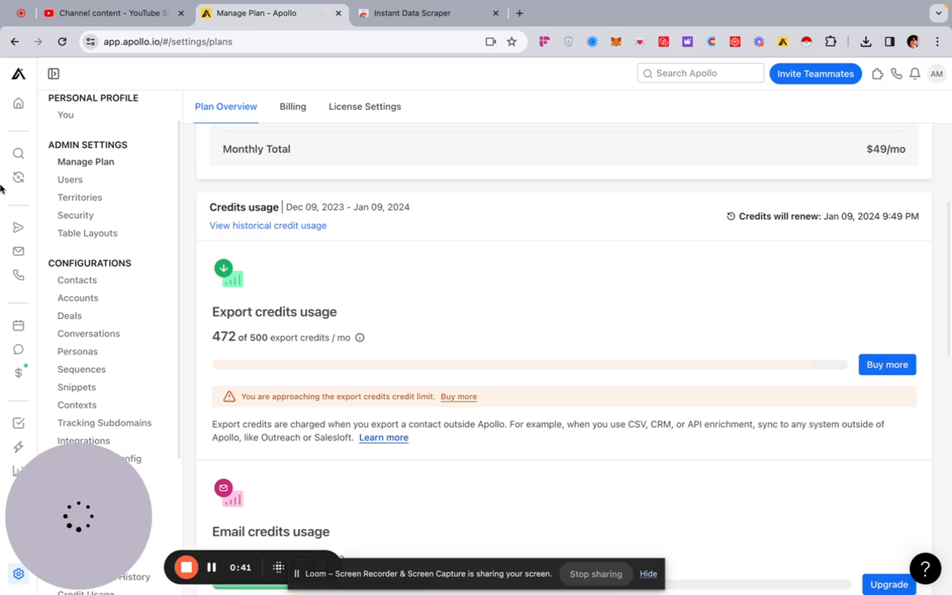
mouse_move(18, 154)
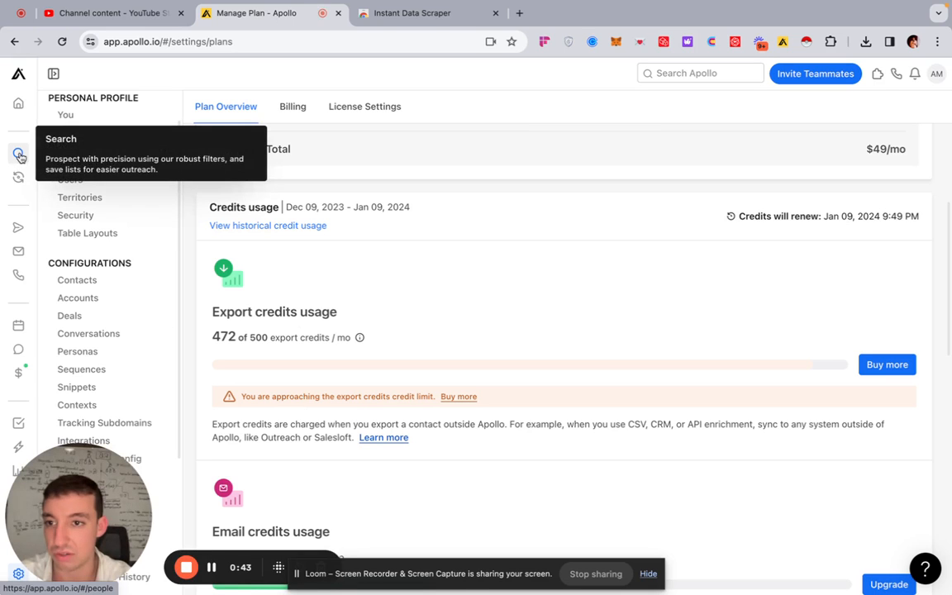
Load the saved job-title people search (Head of sales, creative director) giving 864 results.
click(18, 153)
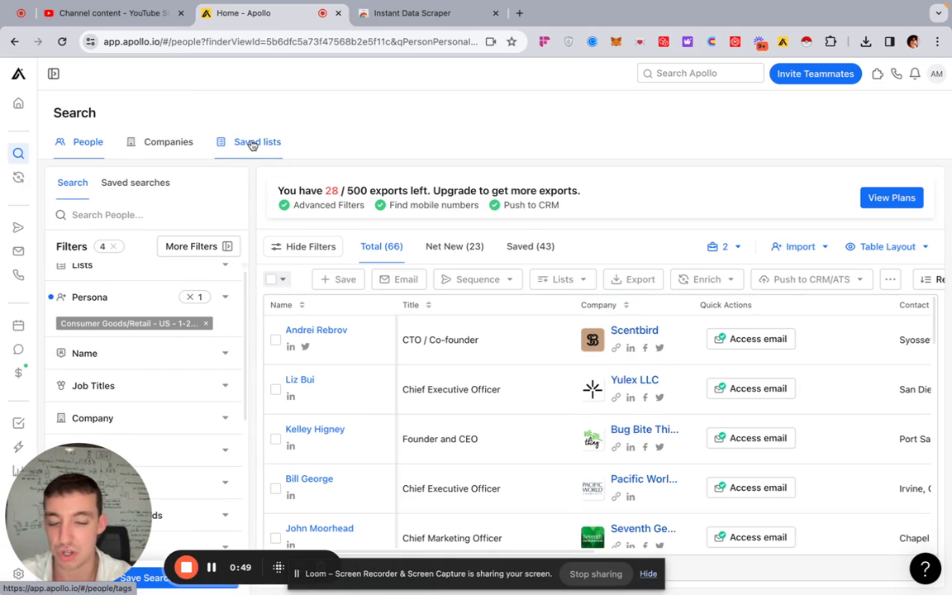
click(258, 143)
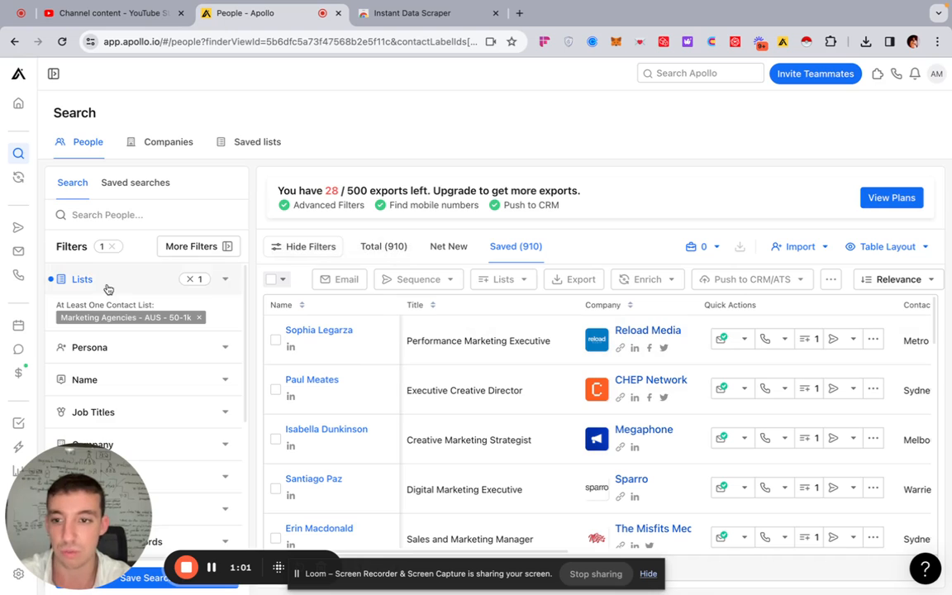
click(136, 182)
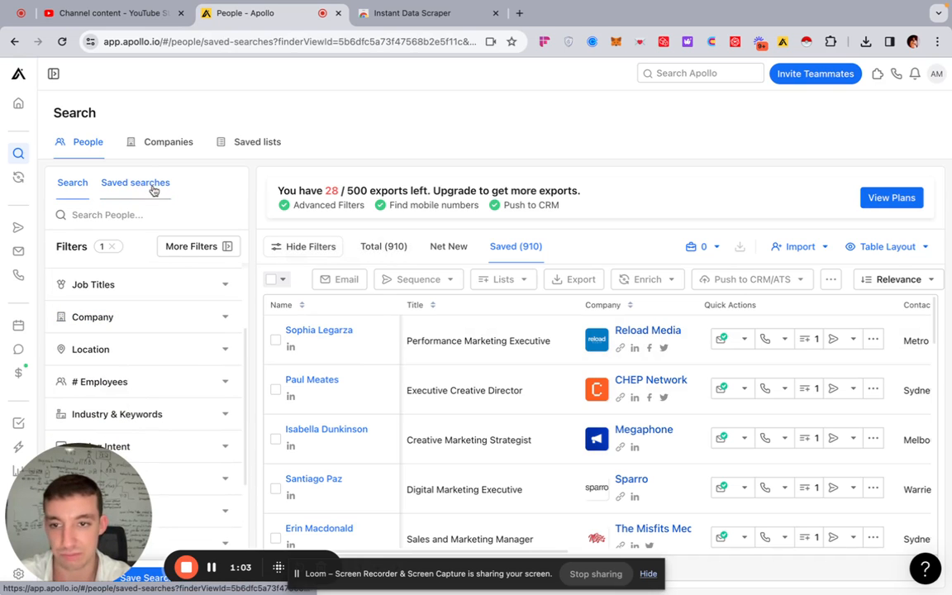
click(136, 182)
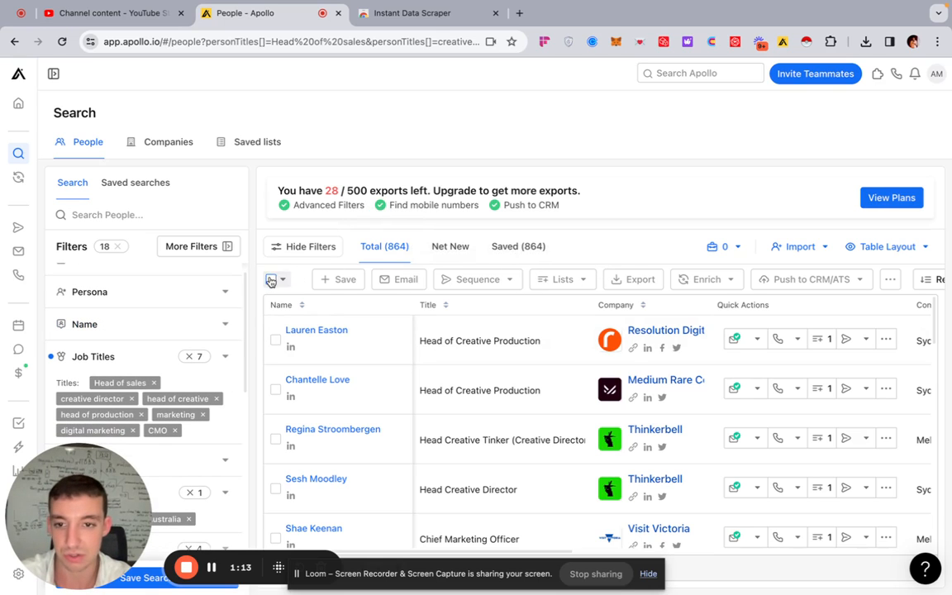
Select all 864 people and add them to the Marketing Agencies - AUS - 50-1k list.
click(285, 280)
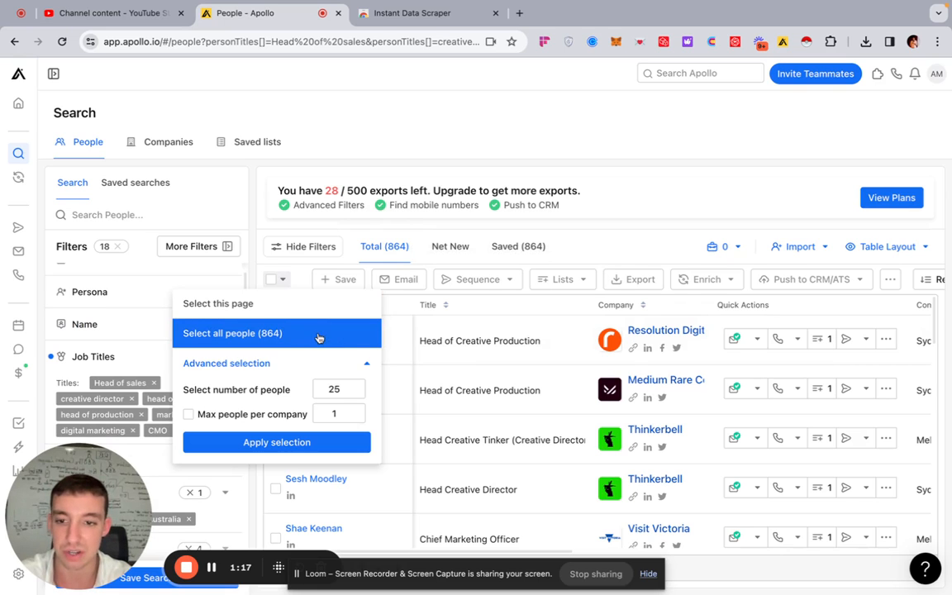
click(231, 334)
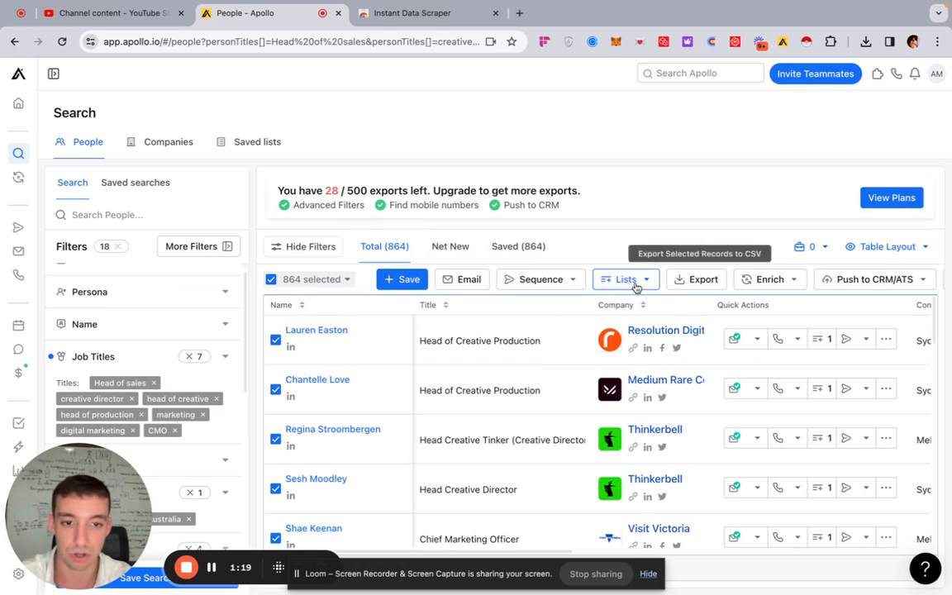
click(622, 277)
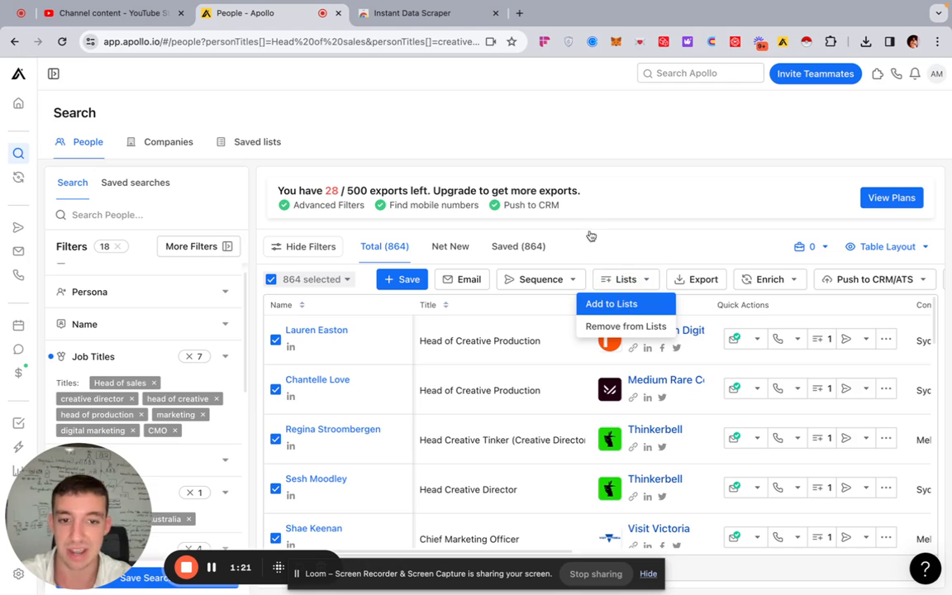
click(611, 304)
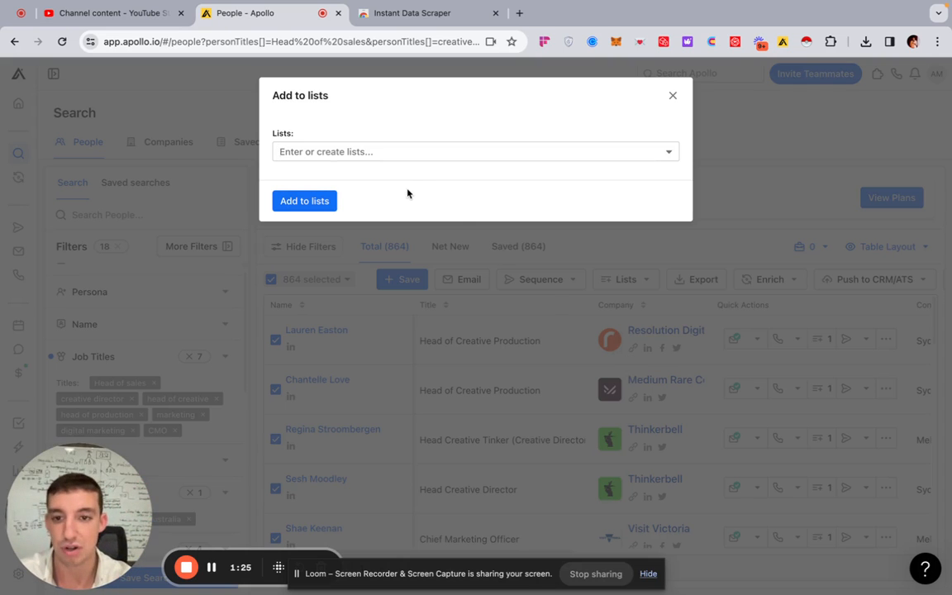
click(476, 152)
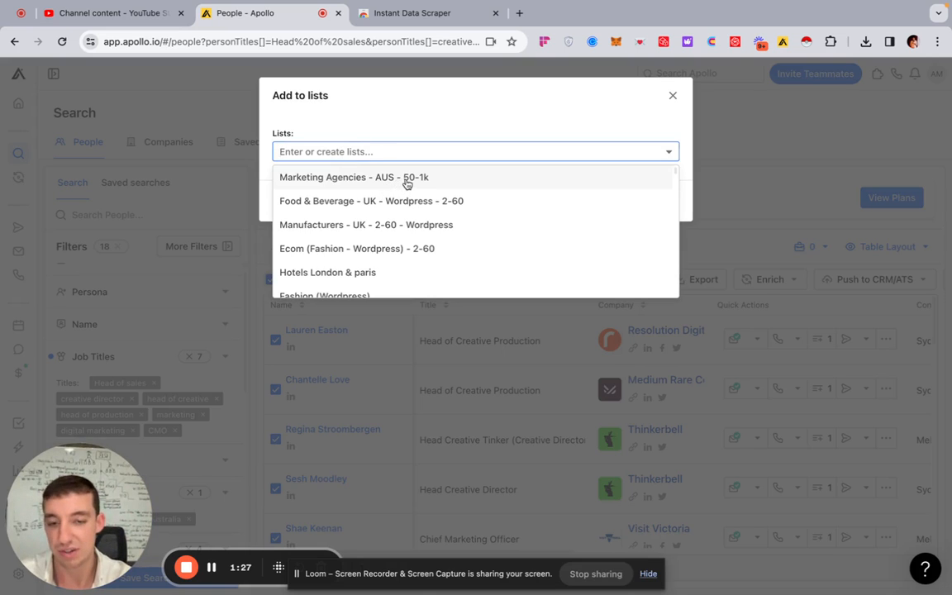
click(354, 177)
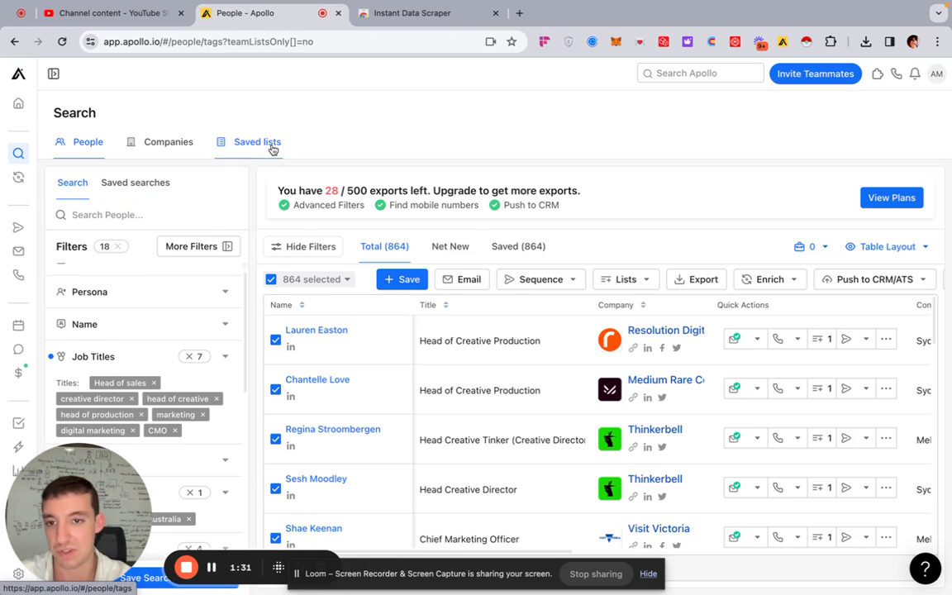
Open the saved contact lists to reach the Marketing Agencies list of 910 people.
click(257, 142)
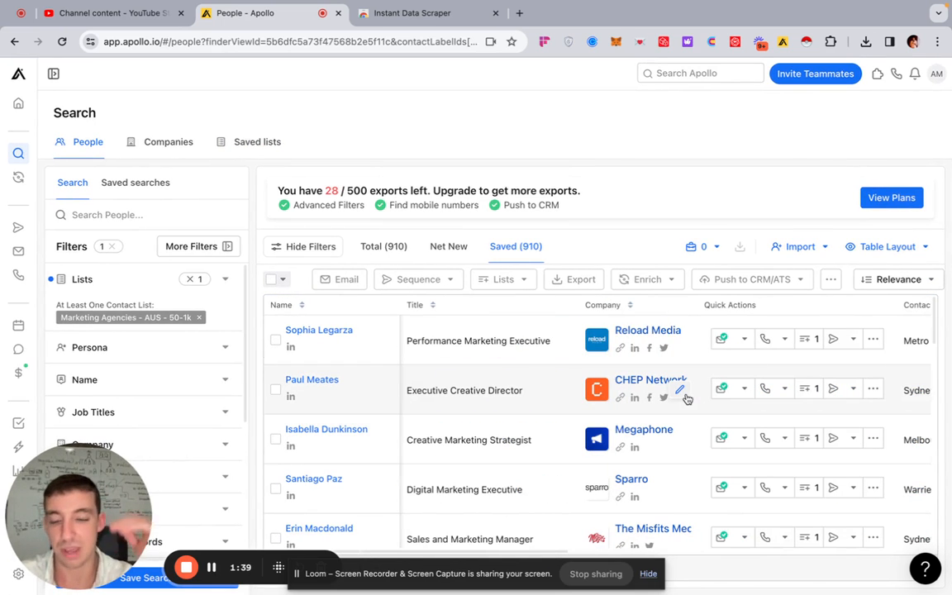
mouse_move(679, 389)
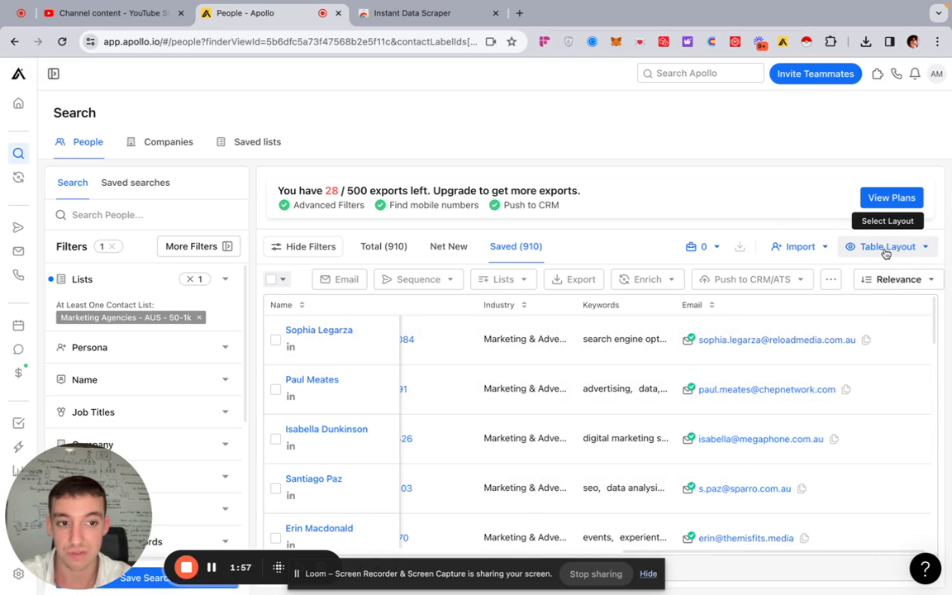
Edit the Emails Layout columns, search 'email' and tick the Email column.
click(886, 247)
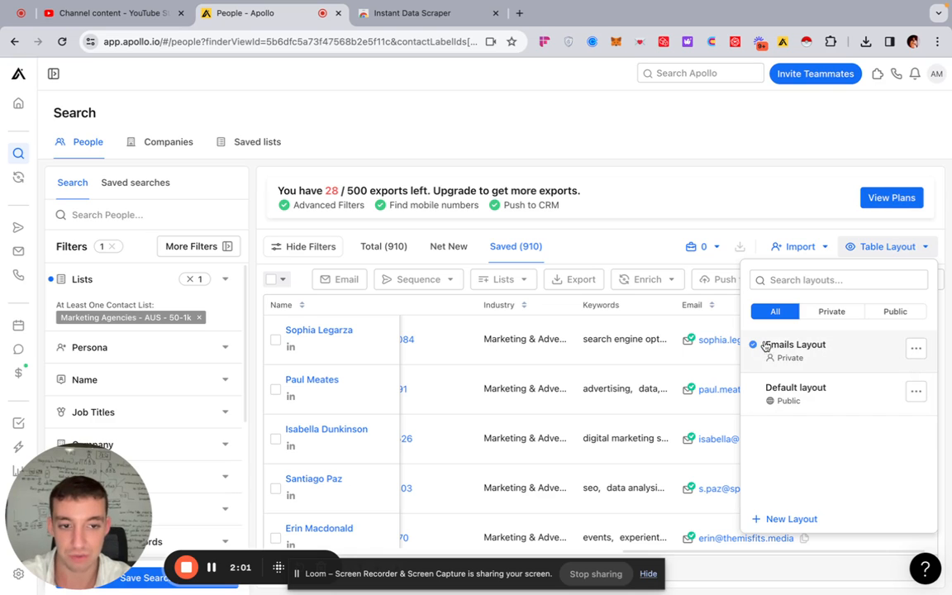
click(915, 347)
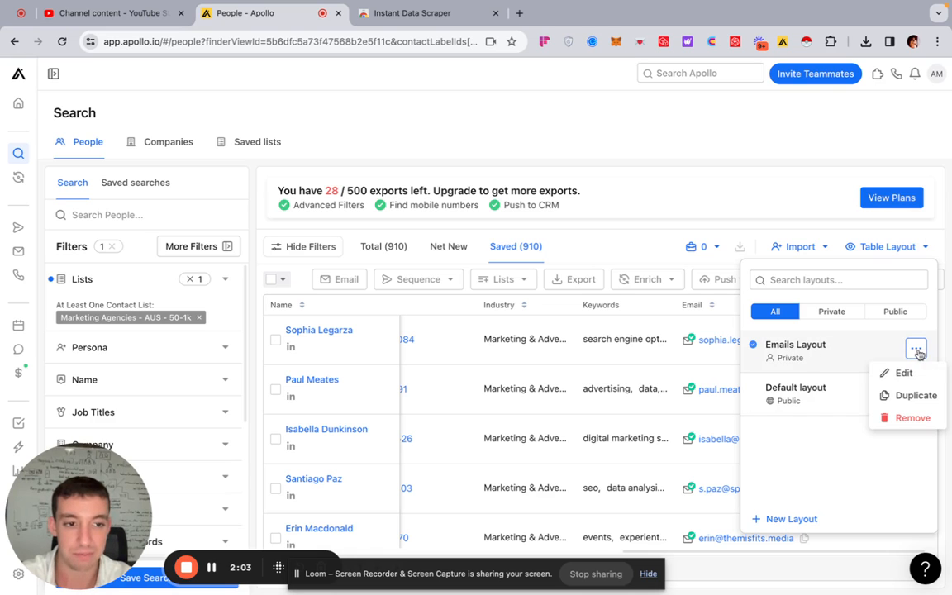
click(903, 374)
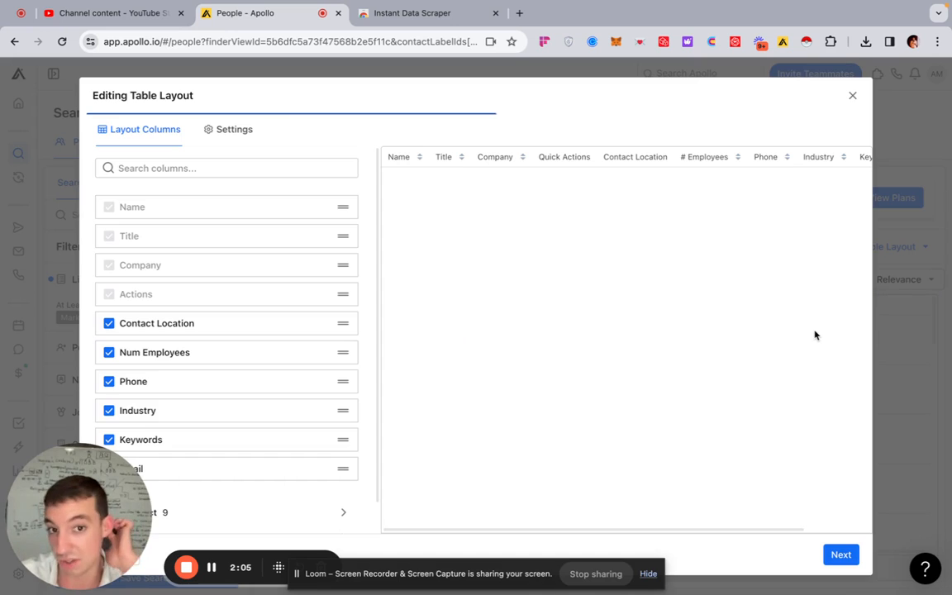
click(225, 168)
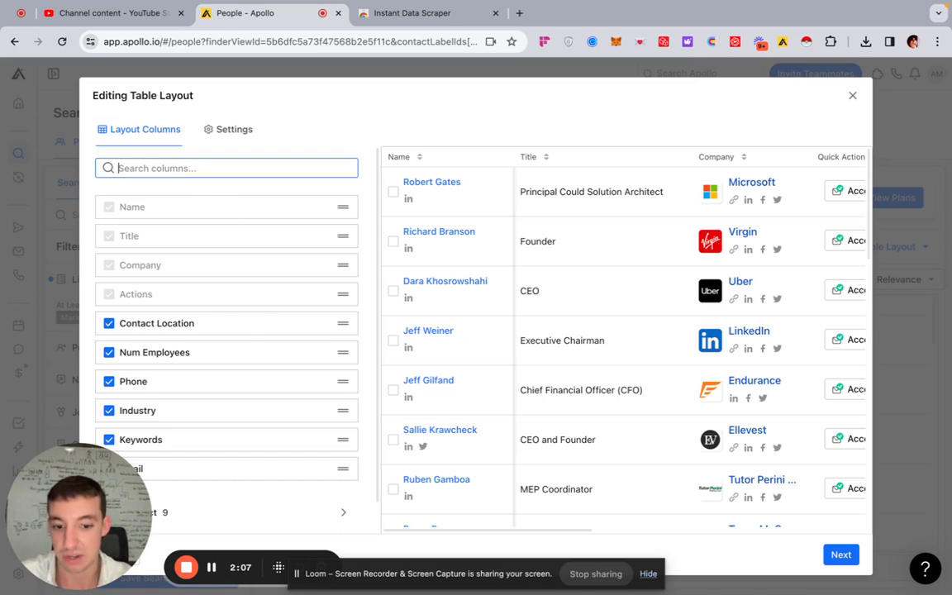
text(email)
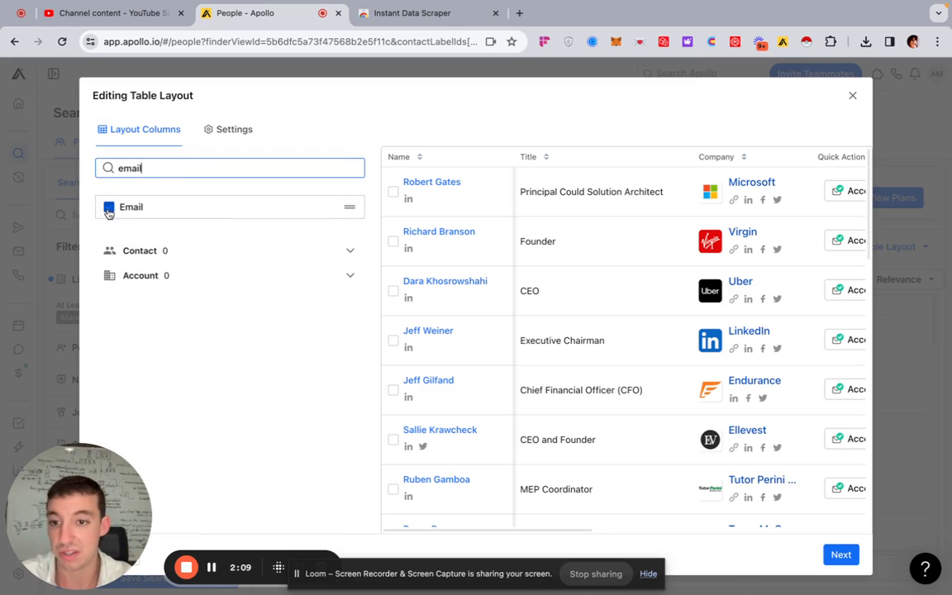
click(109, 207)
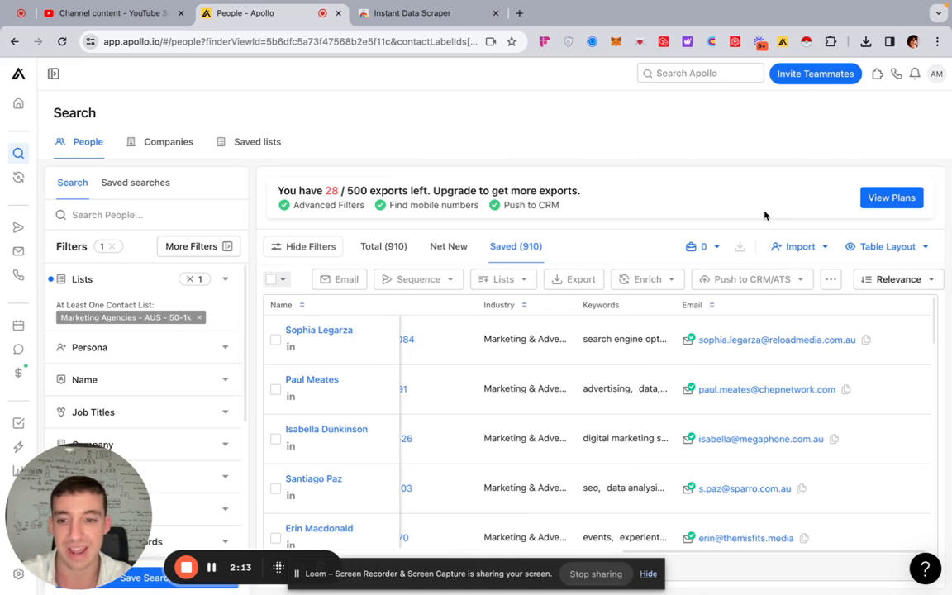
mouse_move(744, 339)
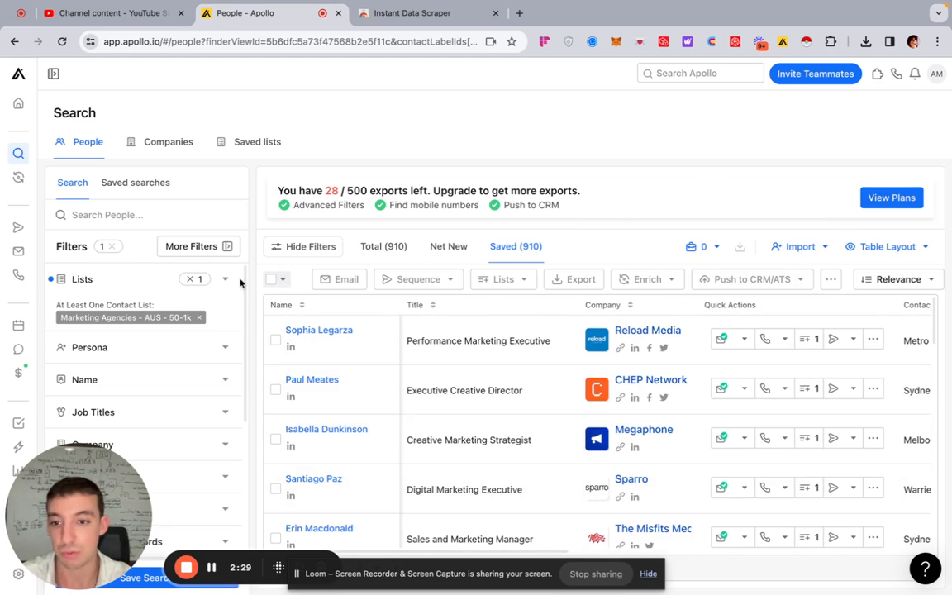
Show the saved People lists page with Marketing Agencies - AUS - 50-1k at 910 records.
click(258, 142)
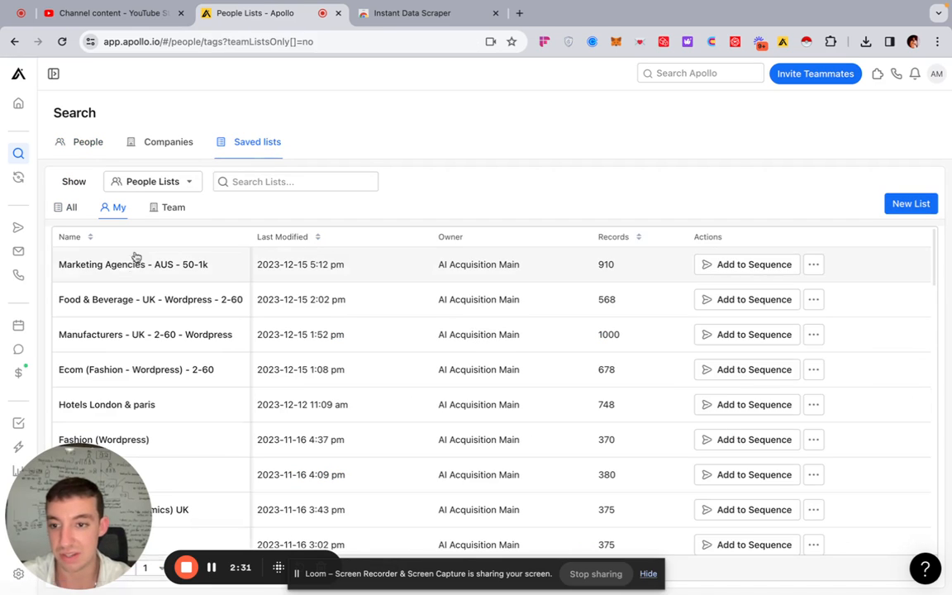
Open the Marketing Agencies - AUS - 50-1k list so the scraper picks up its 25-row contact table.
click(132, 265)
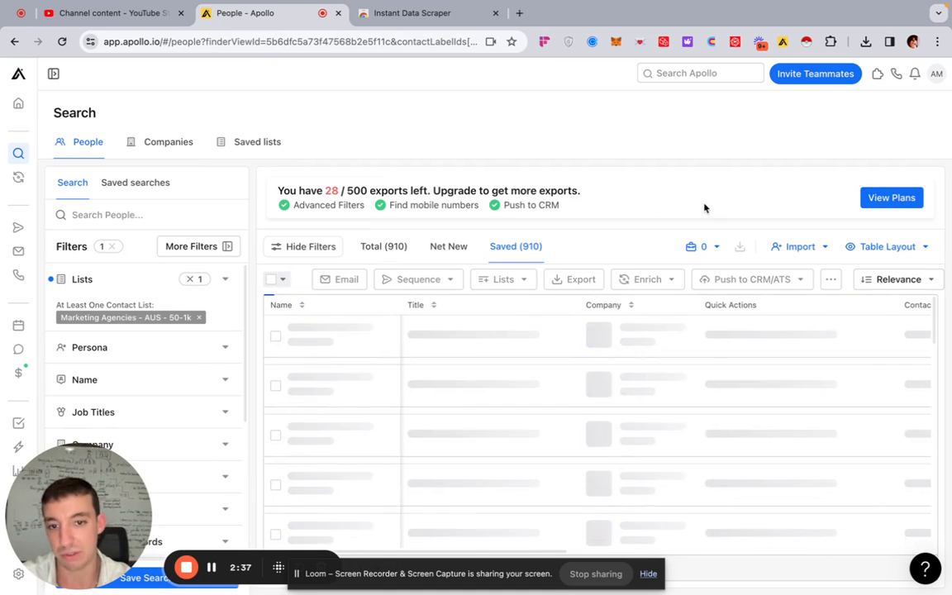
click(274, 277)
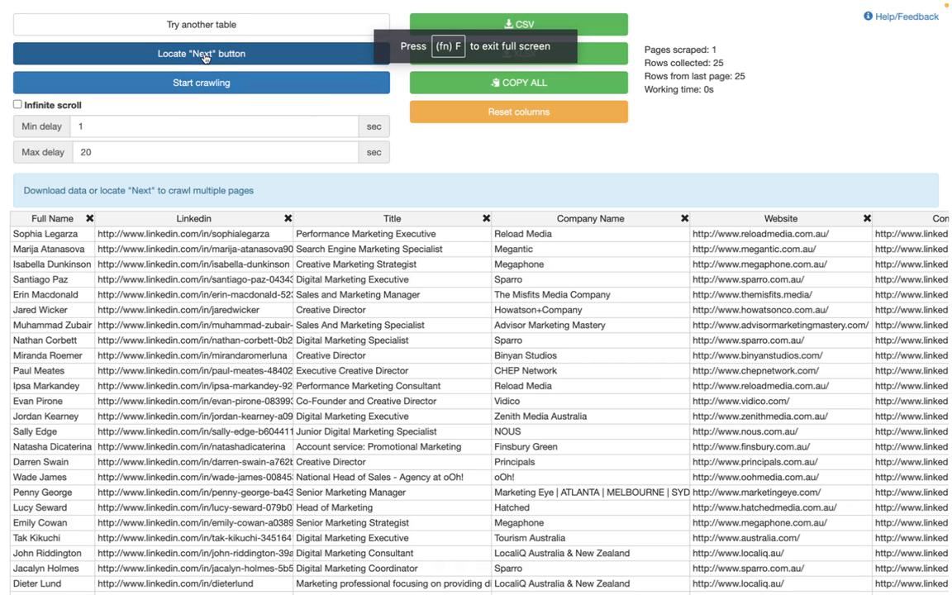
Locate the list's Next-page link in the scraper and start crawling the contact pages.
click(240, 13)
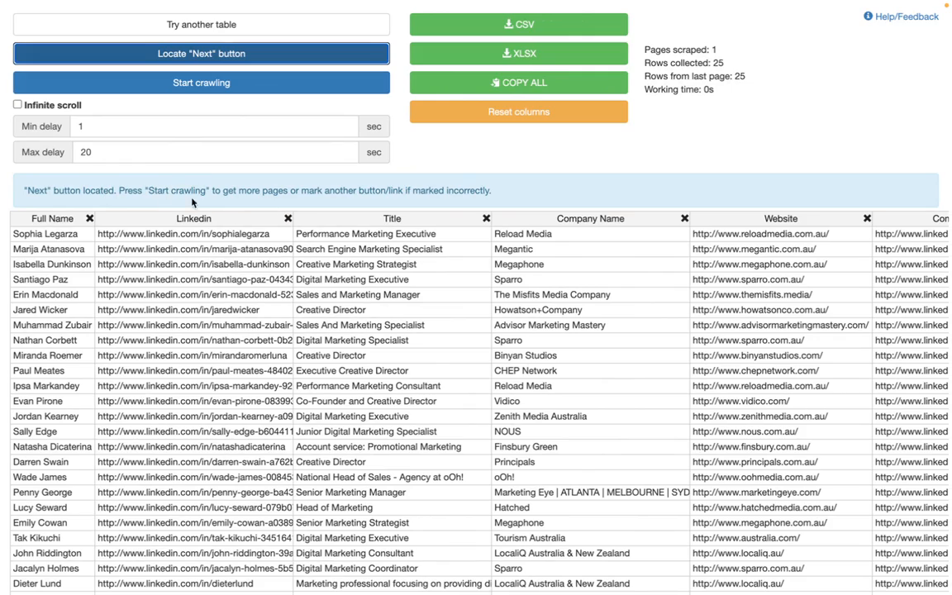
click(240, 13)
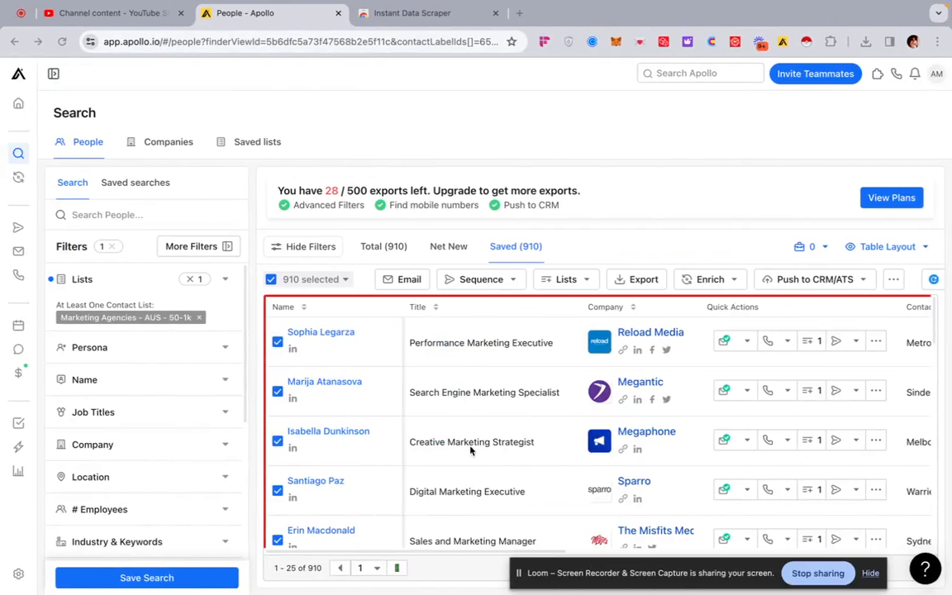
Advance the saved list through pages 2 to 12, collecting 270 contact rows.
click(426, 14)
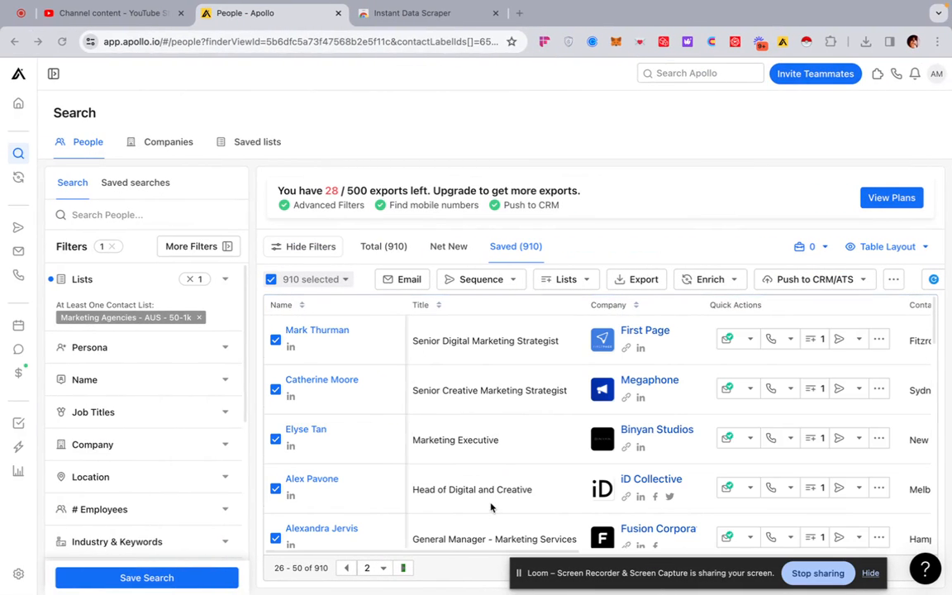
click(346, 569)
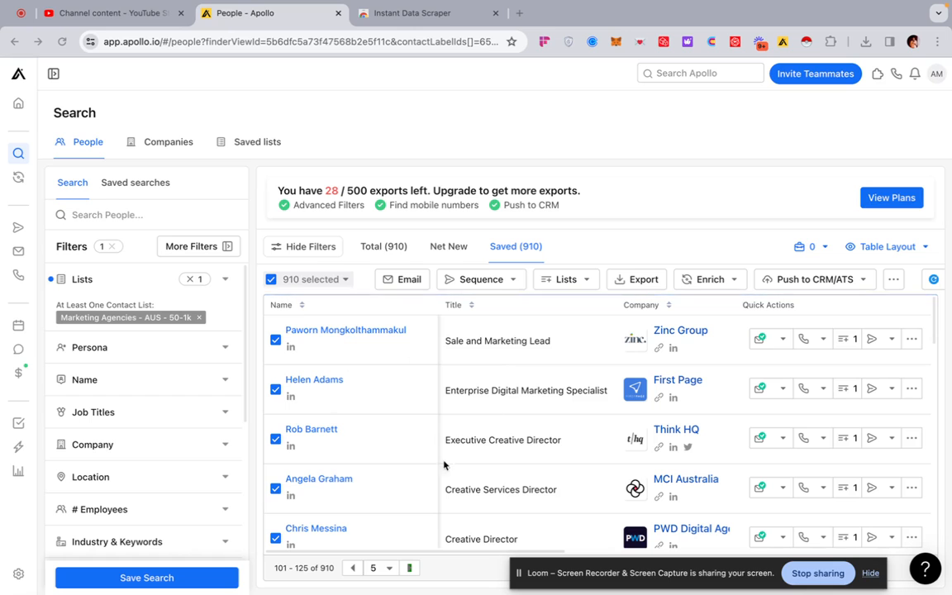
click(391, 569)
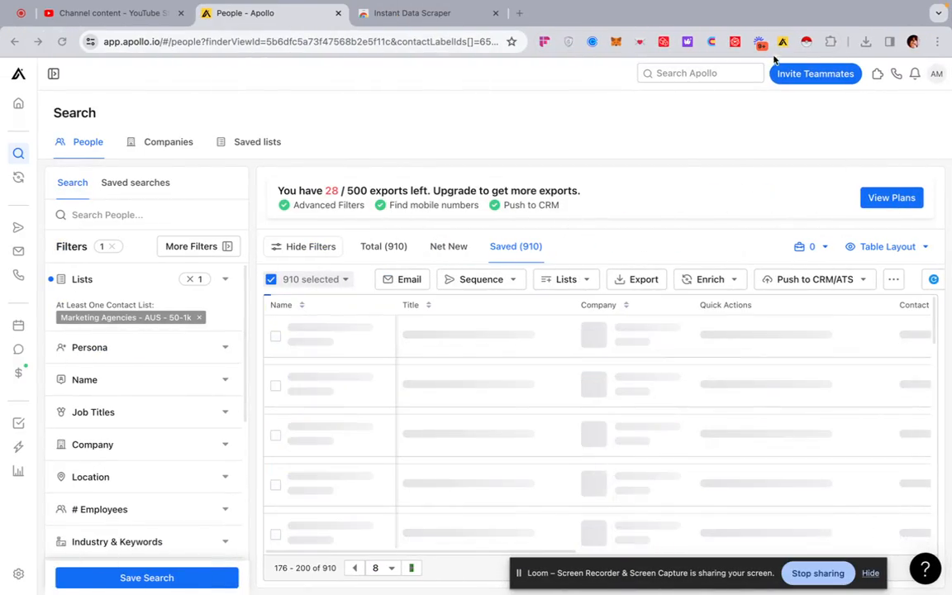
click(412, 13)
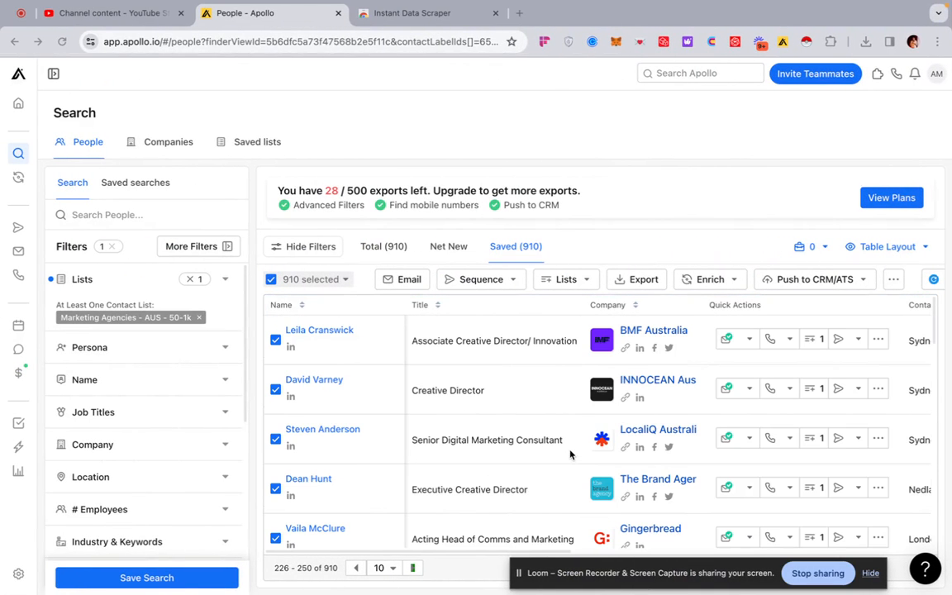
click(394, 568)
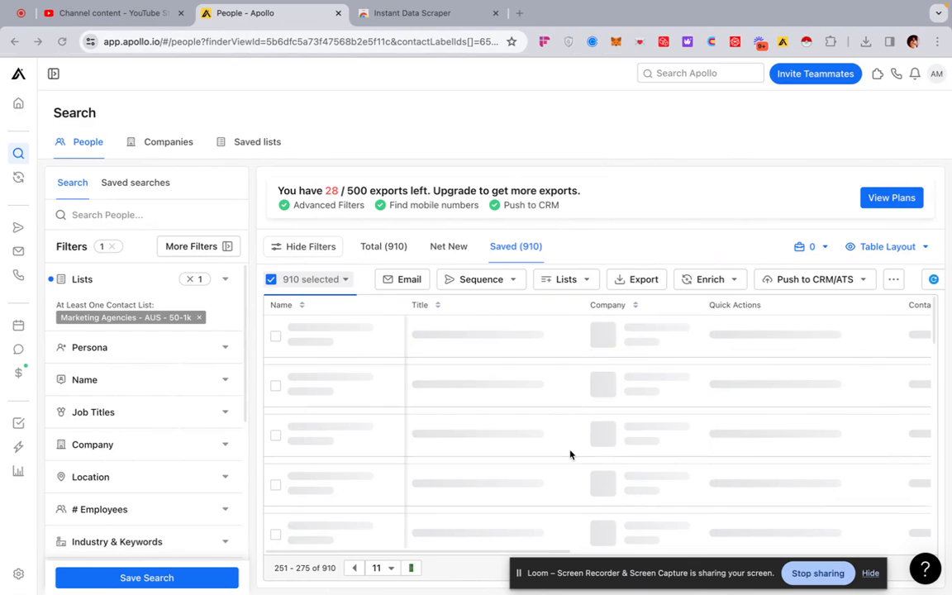
click(354, 569)
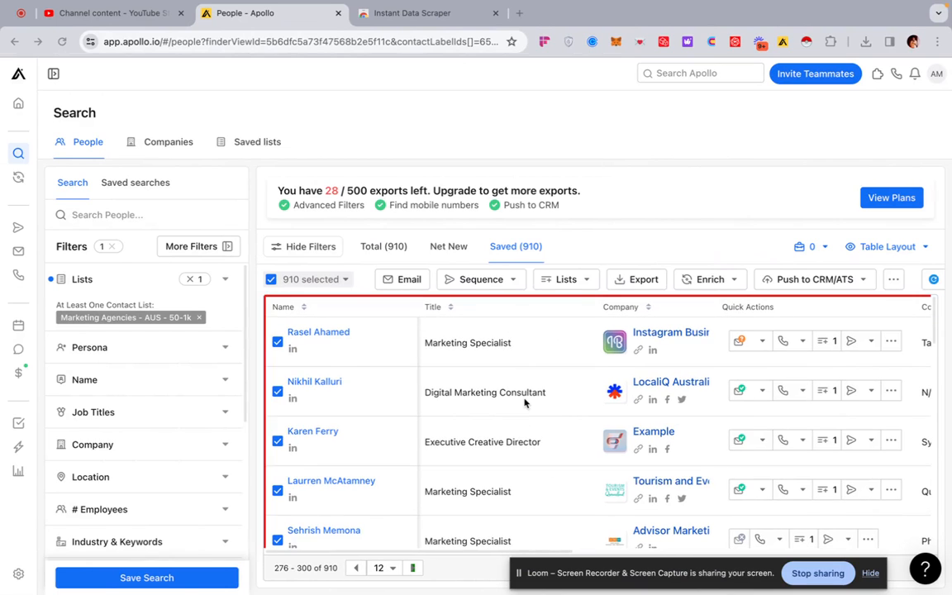
click(427, 13)
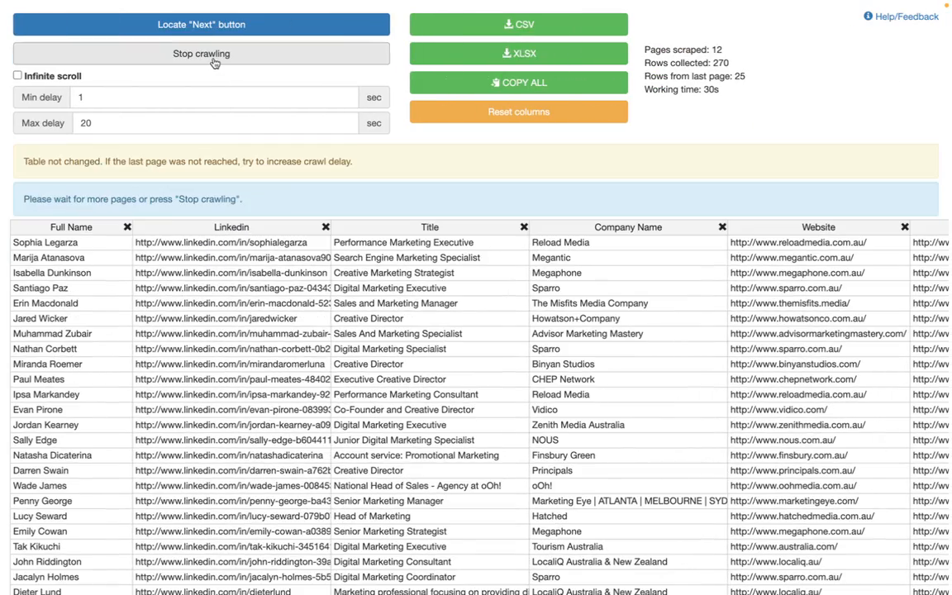
Stop crawling at 13 pages scraped with 295 contact rows collected.
click(201, 53)
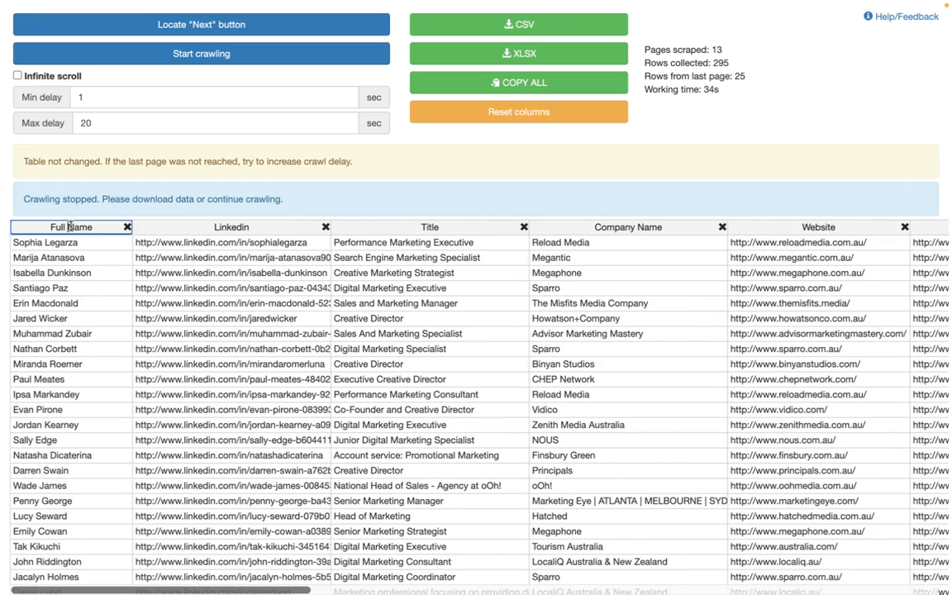
mouse_move(148, 242)
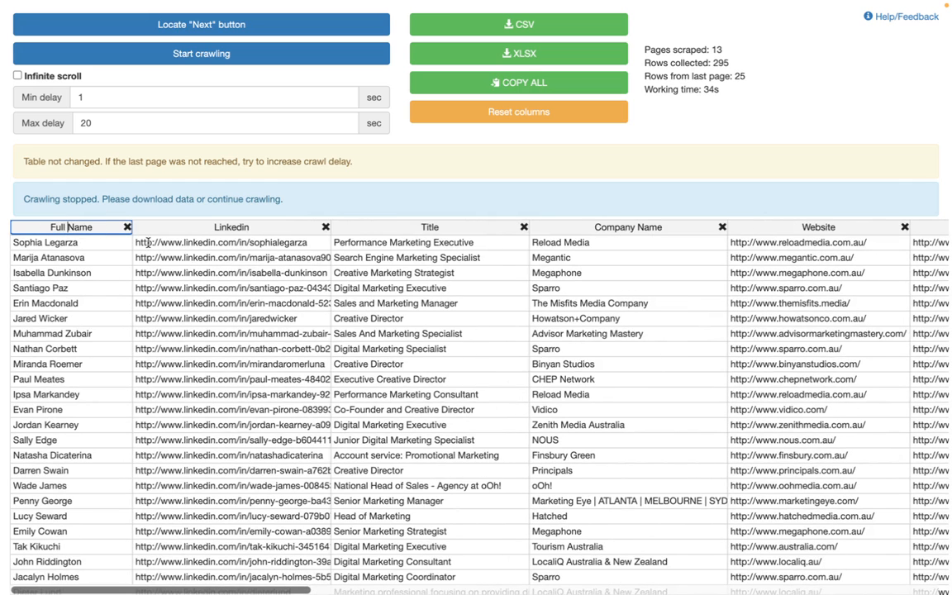
click(232, 227)
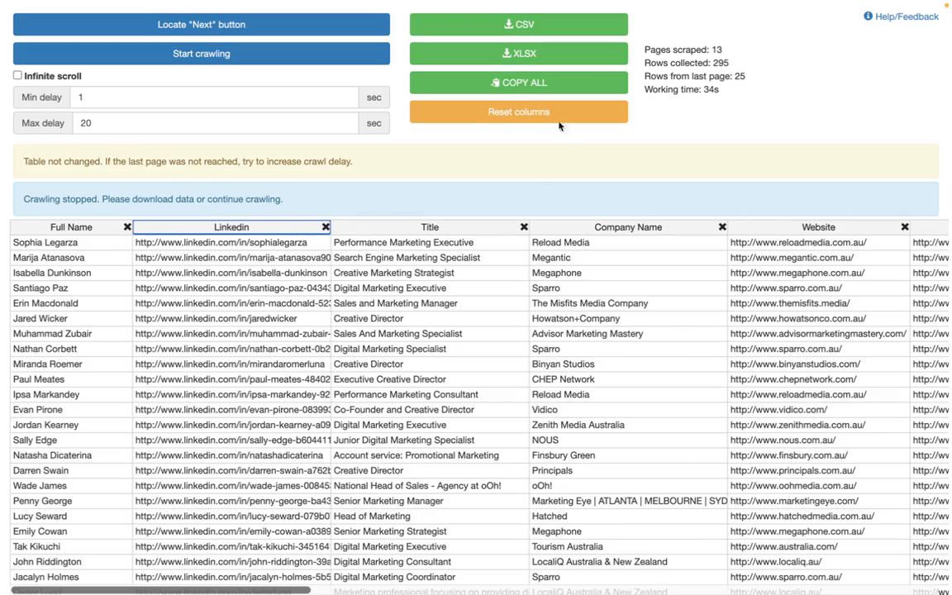
Review the 295-row table's contact columns and remove the extra zp_yc3J keyword columns.
scroll(right, 3)
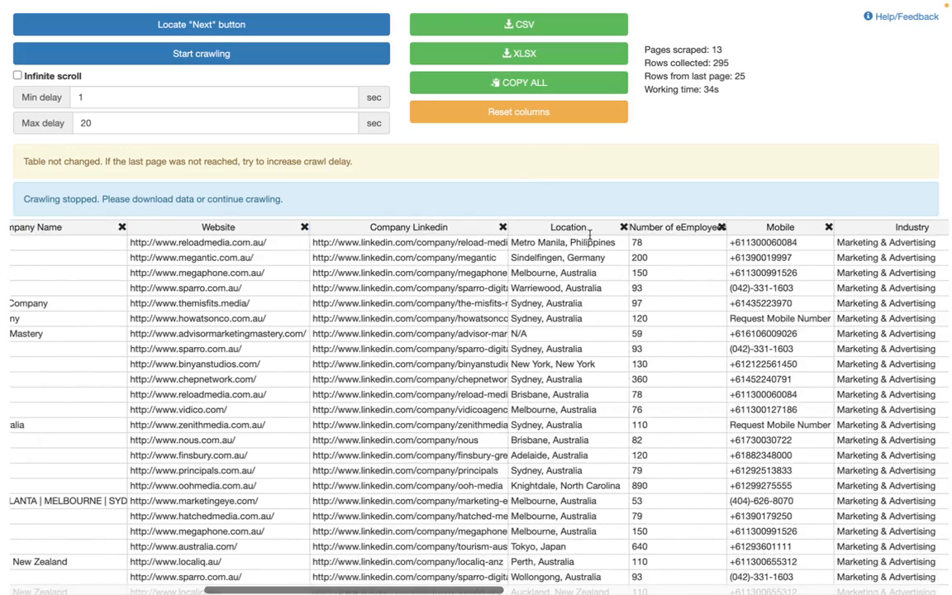
scroll(right, 3)
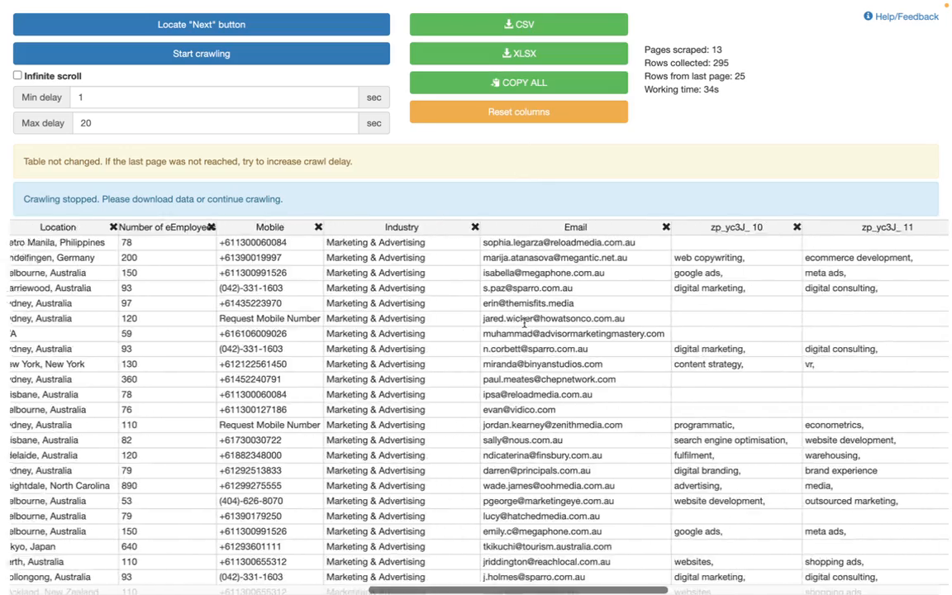
scroll(right, 3)
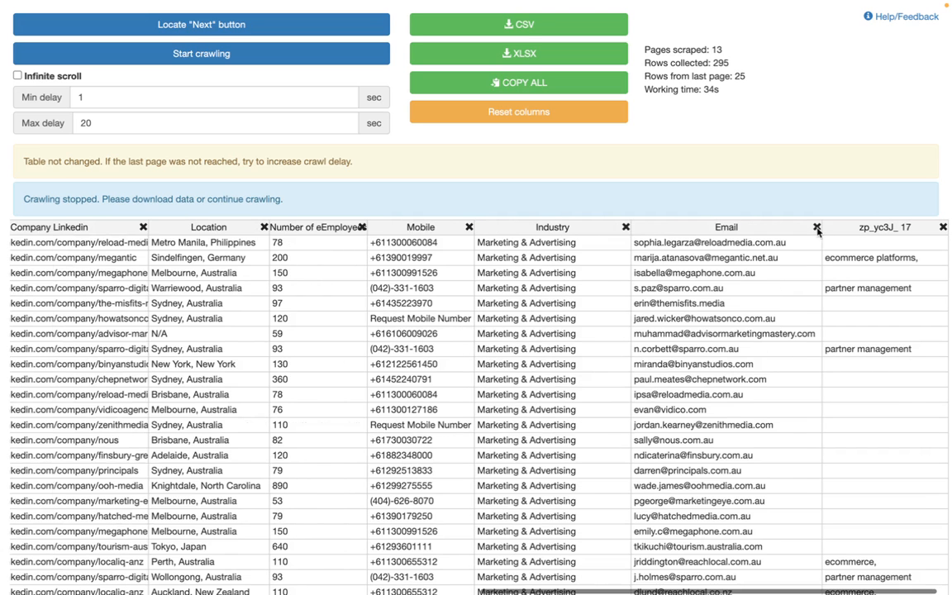
click(519, 112)
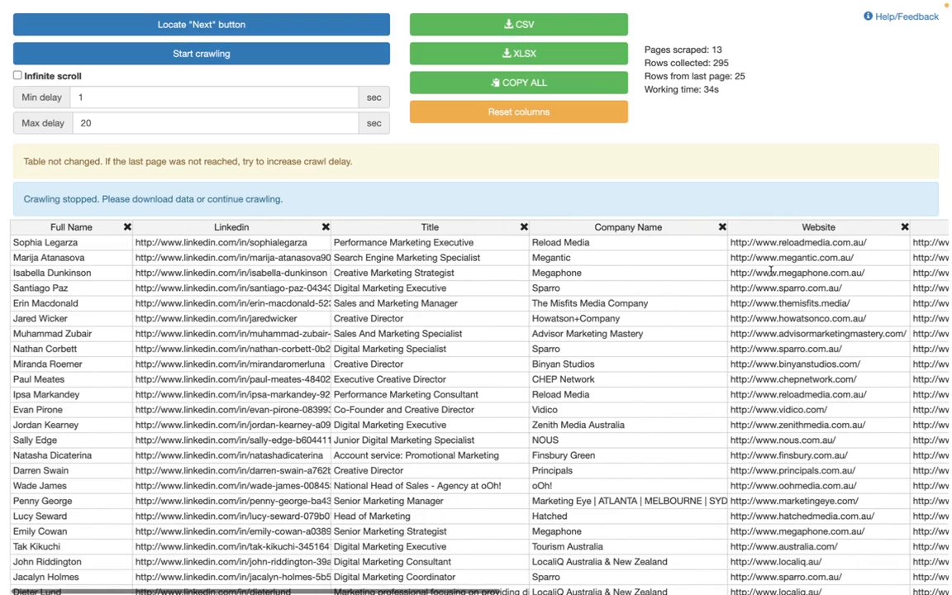
click(519, 25)
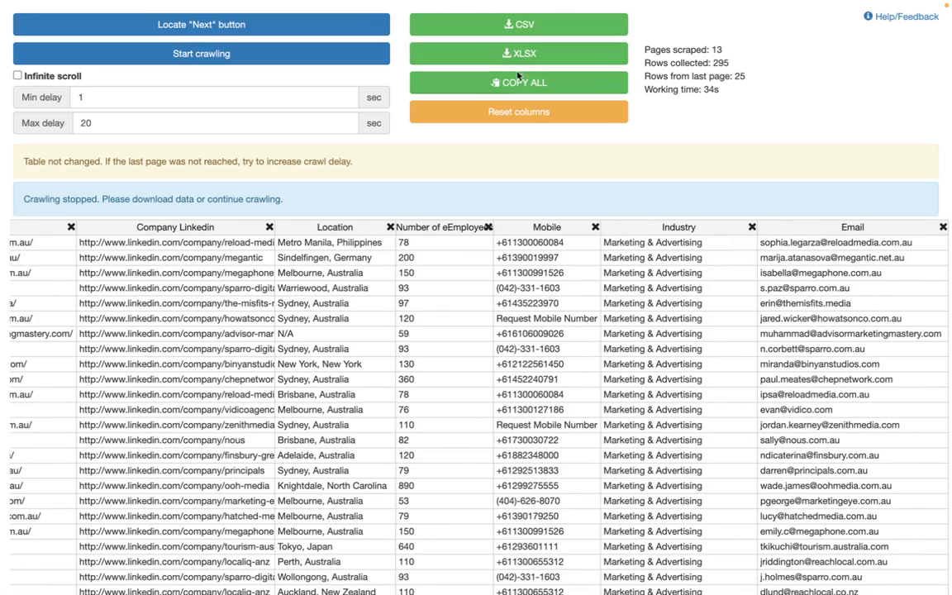
click(519, 112)
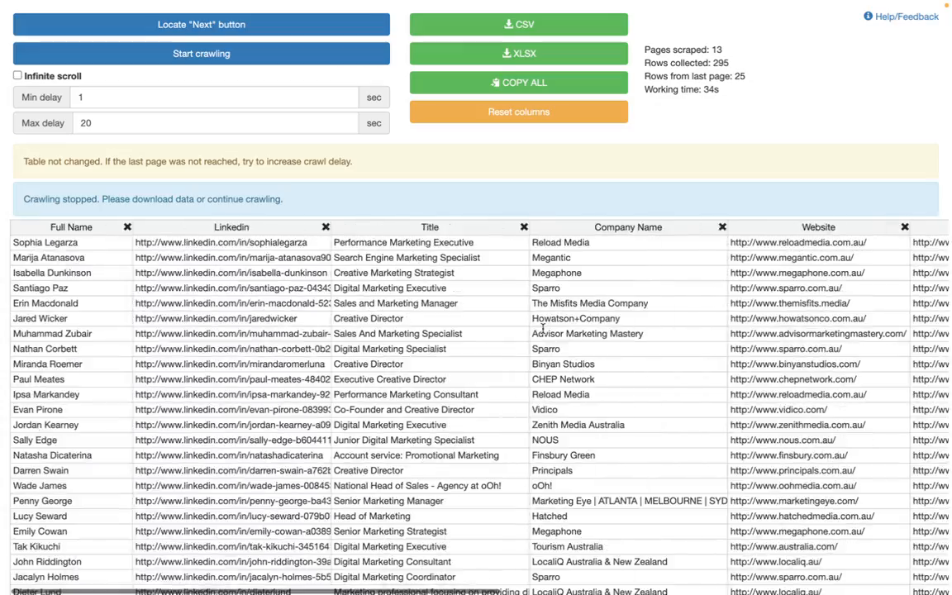
scroll(down, 3)
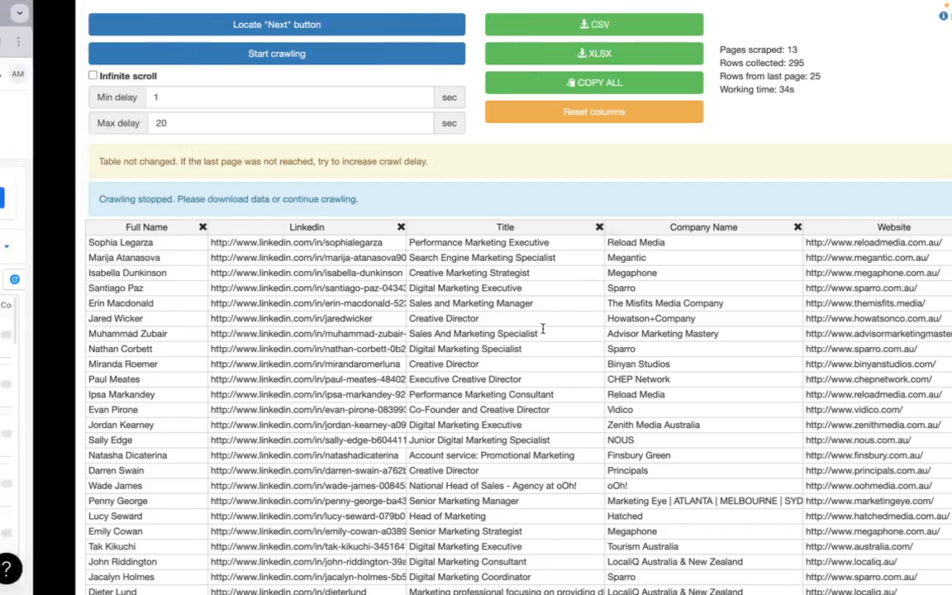
Bring the Apollo saved Marketing Agencies list of 910 contacts back to the front.
click(244, 13)
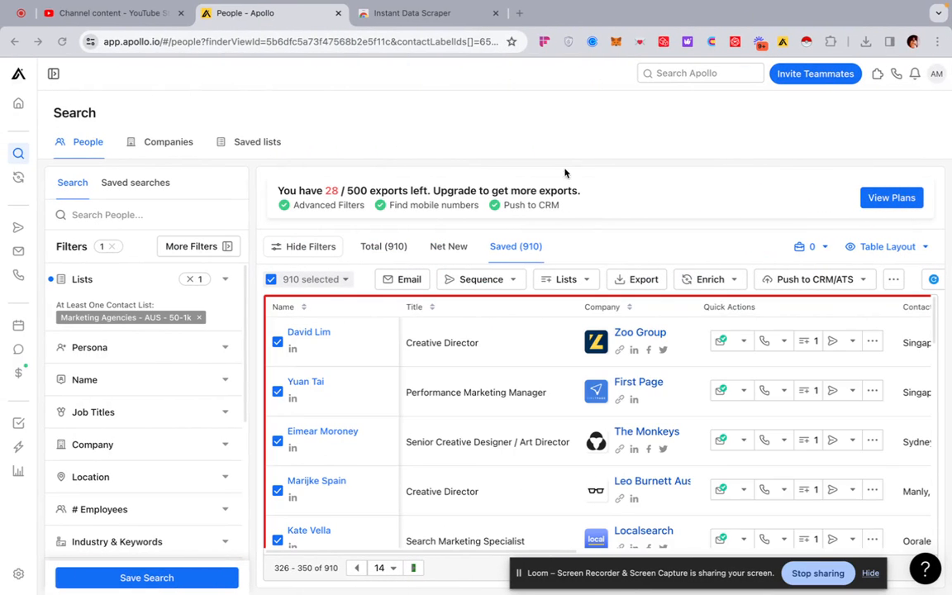
mouse_move(724, 230)
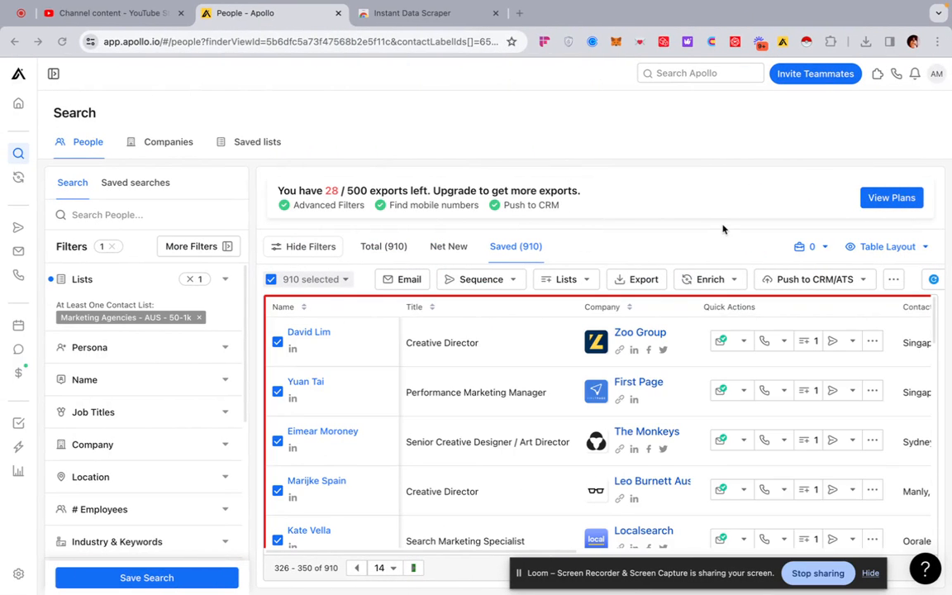
mouse_move(655, 301)
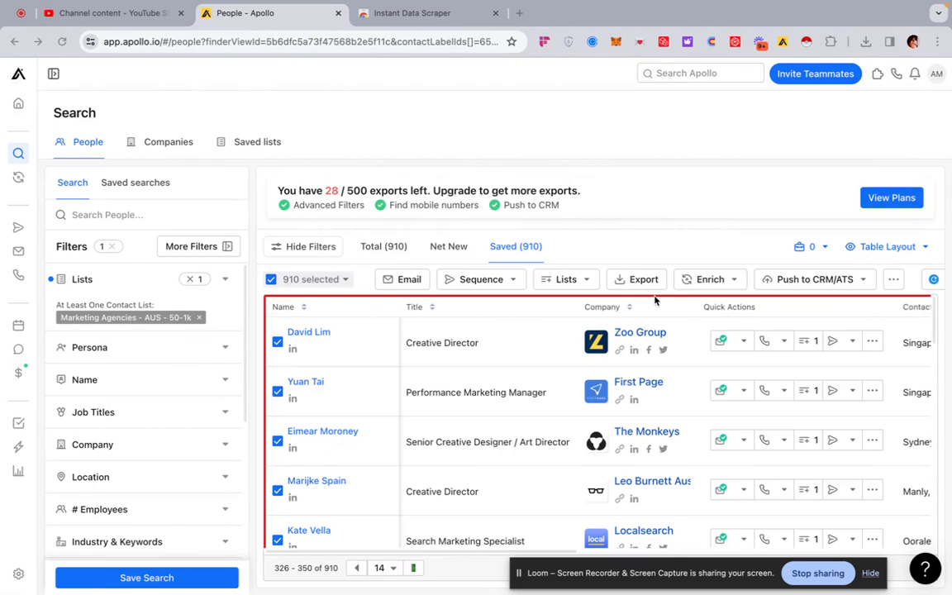
mouse_move(328, 307)
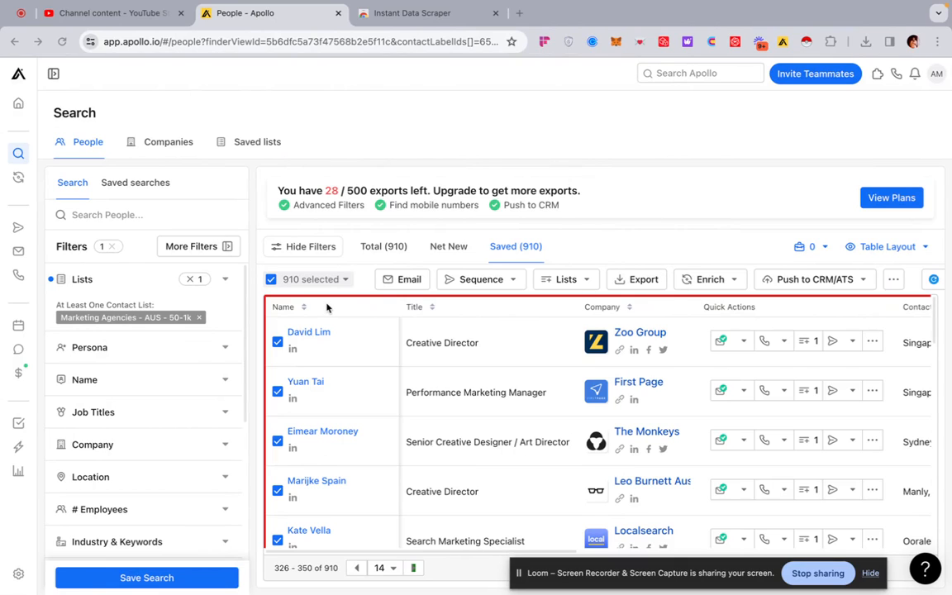
mouse_move(577, 228)
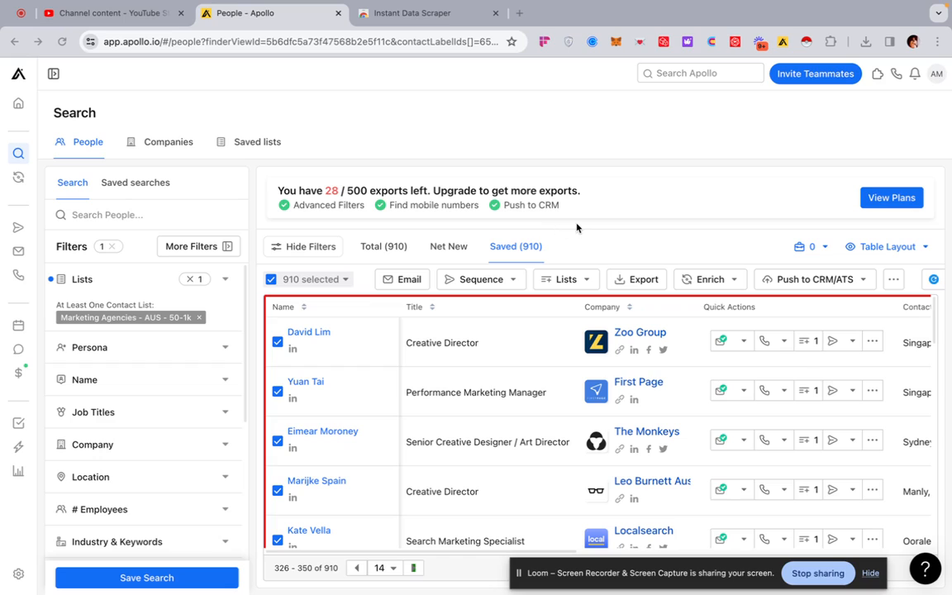
mouse_move(604, 253)
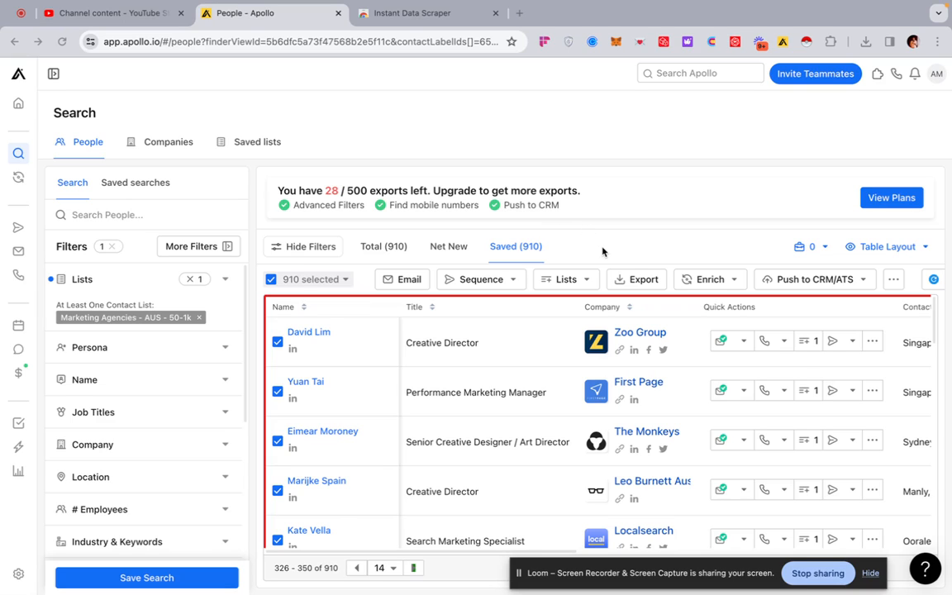
mouse_move(608, 205)
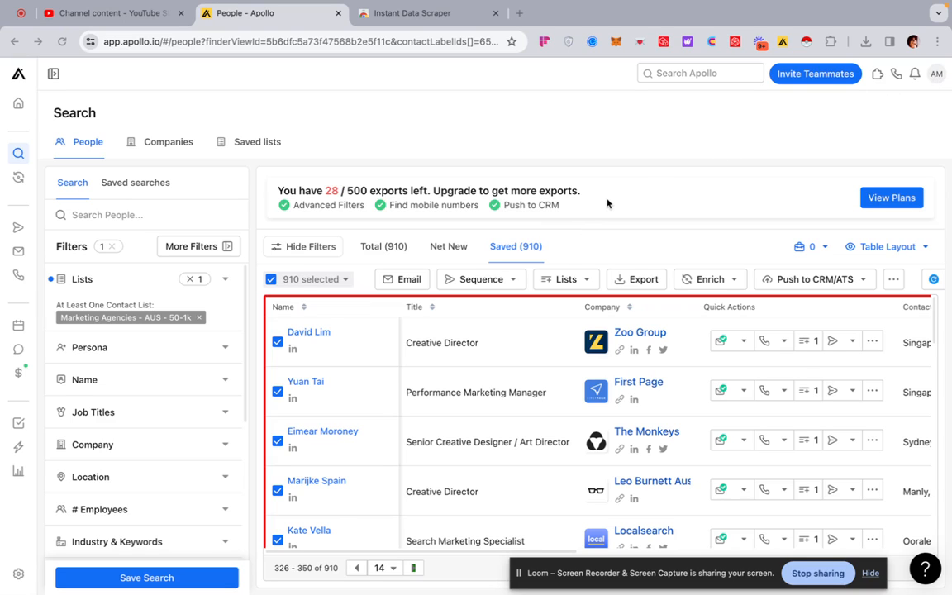
mouse_move(936, 78)
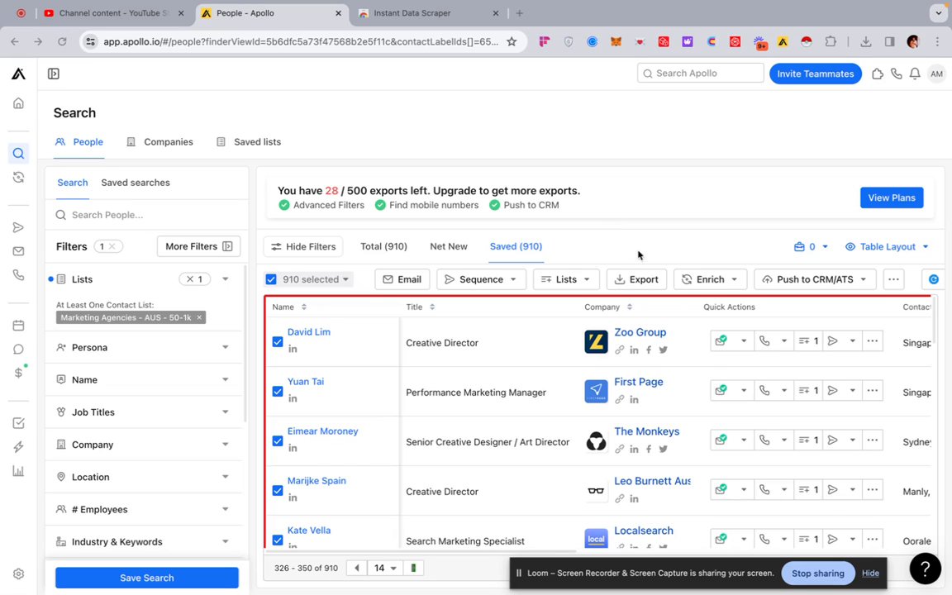
mouse_move(818, 571)
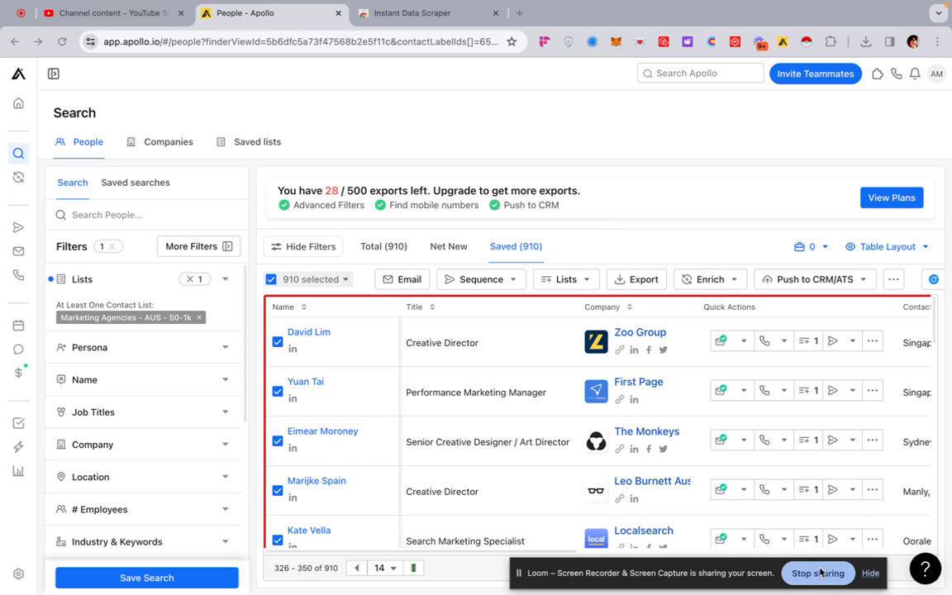